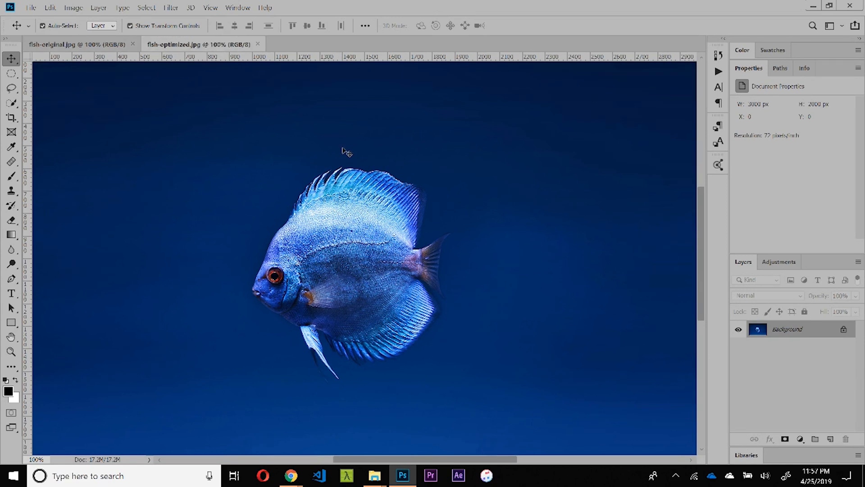
{"action": "mouse_move", "coordinate": [356, 170]}
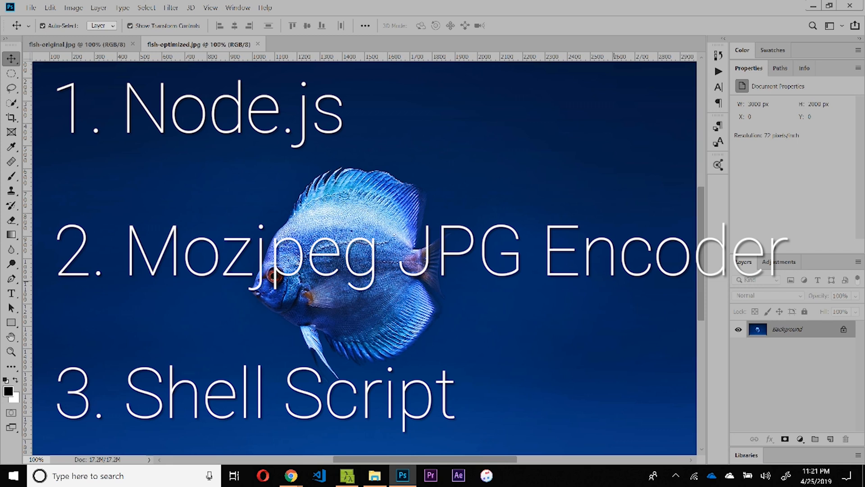
- Bring up the Node.js downloads page showing the LTS Windows Installer
{"action": "left_click", "coordinate": [291, 476]}
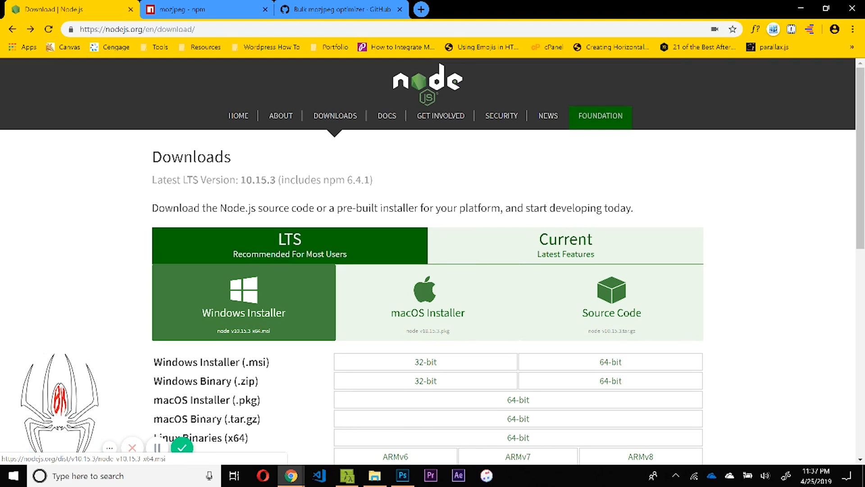
{"action": "scroll", "scroll_direction": "down", "scroll_amount": 3}
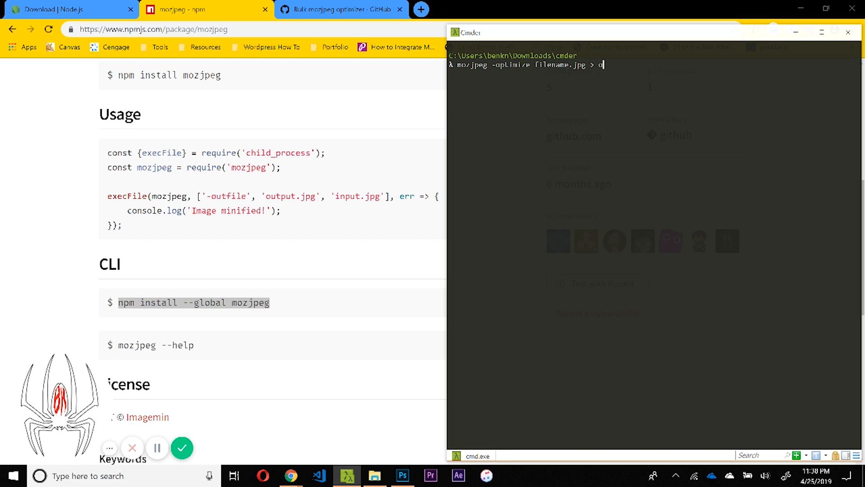
- Complete the sample command as mozjpeg -optimize filename.jpg > output-name.jpg
{"action": "type", "text": "utput-name"}
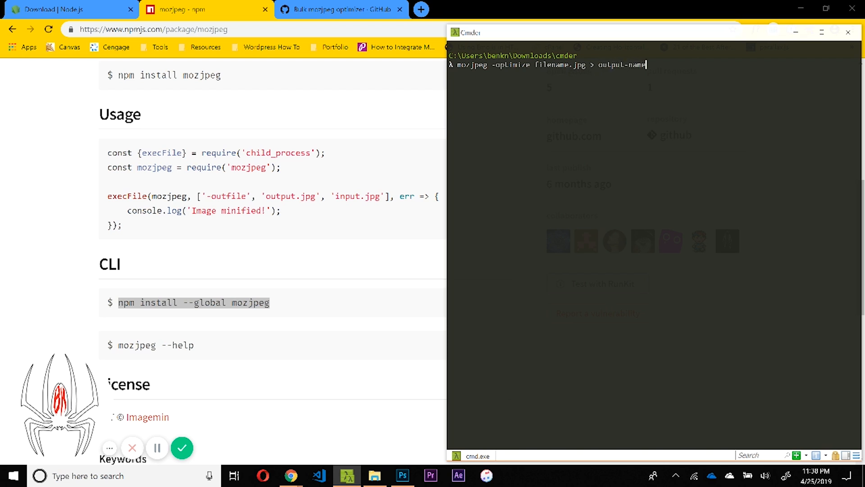
{"action": "type", "text": ".jpg"}
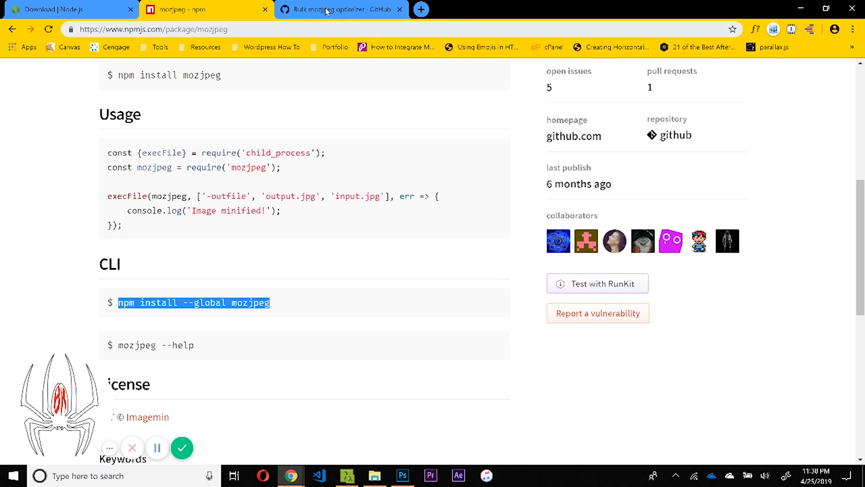
- Switch to the Bulk mozjpeg optimizer GitHub gist showing optimize.sh
{"action": "left_click", "coordinate": [336, 9]}
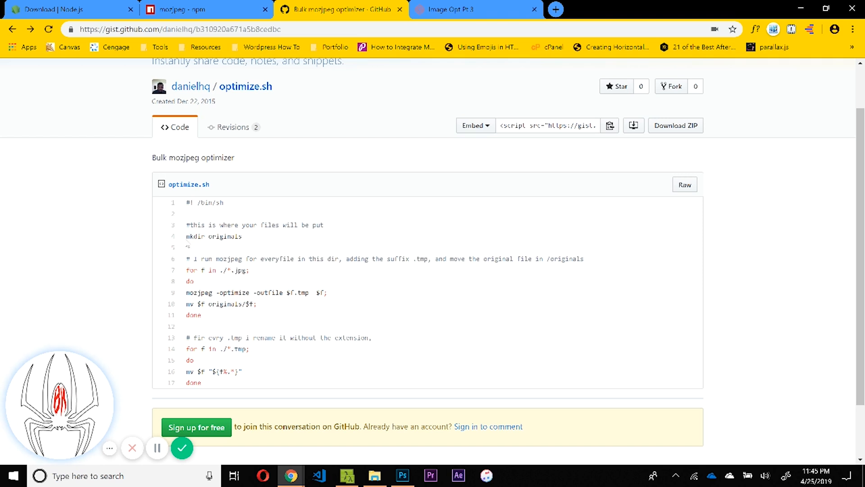
{"action": "double_click", "coordinate": [214, 236]}
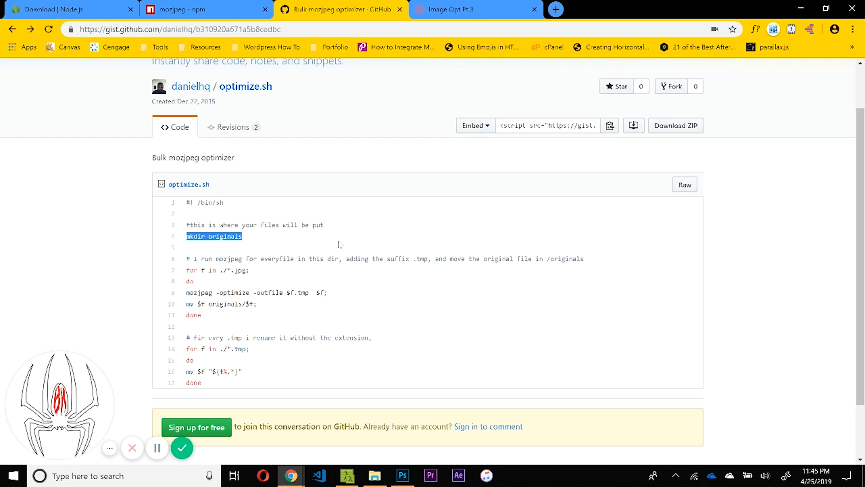
{"action": "left_click", "coordinate": [339, 245]}
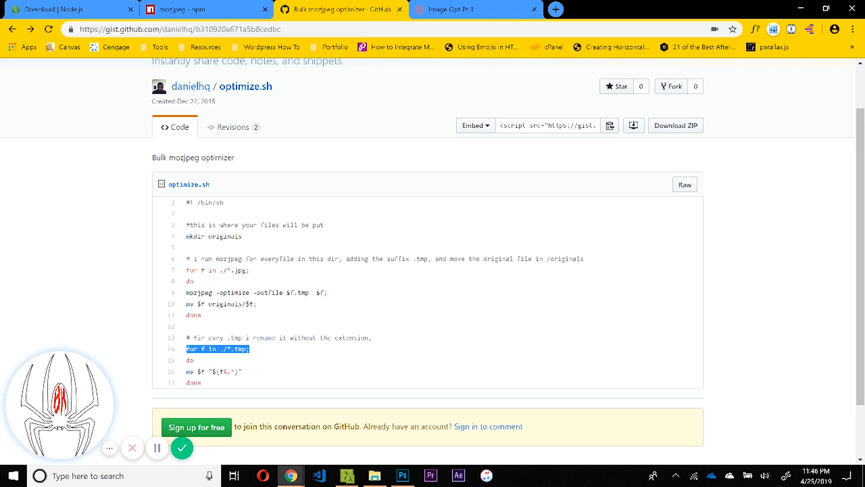
{"action": "left_click", "coordinate": [533, 9]}
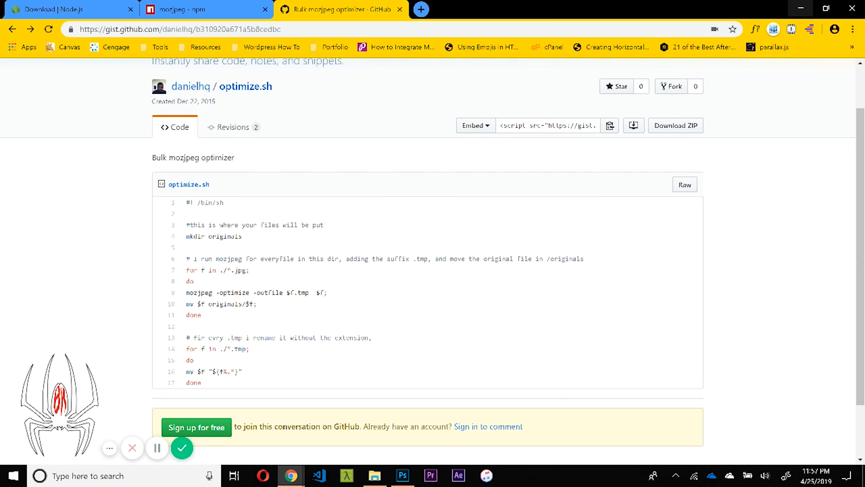
{"action": "left_click", "coordinate": [374, 475]}
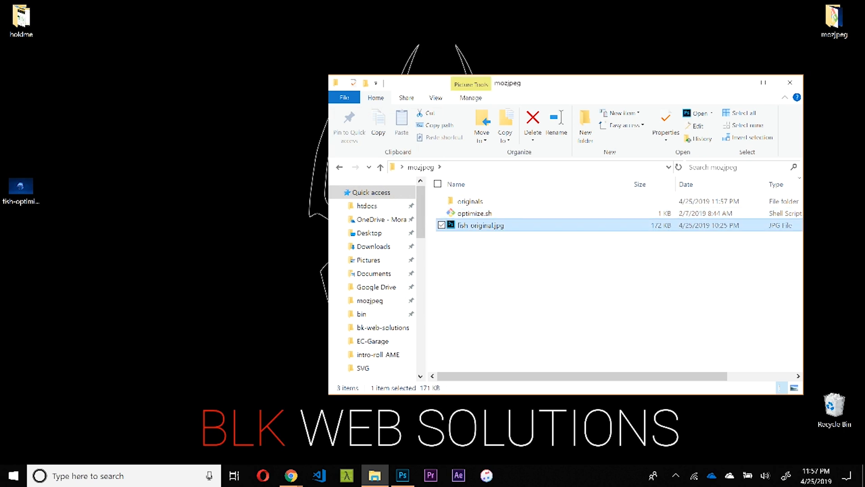
- Check fish-original.jpg (1,487 KB) inside the originals folder, then return to the fish images in Photoshop
{"action": "left_click", "coordinate": [470, 201]}
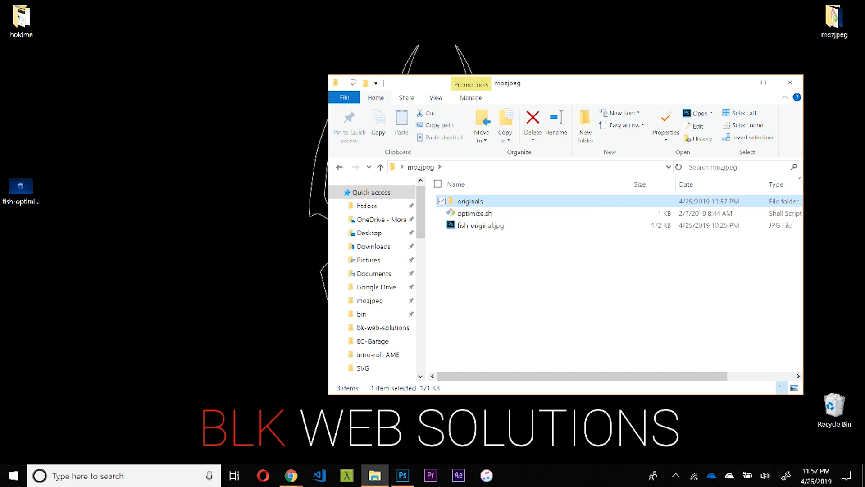
{"action": "double_click", "coordinate": [471, 201]}
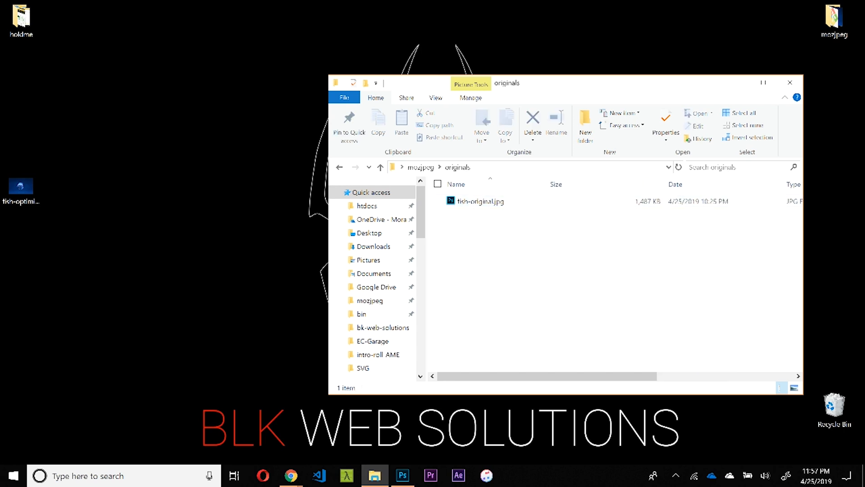
{"action": "left_click", "coordinate": [380, 167]}
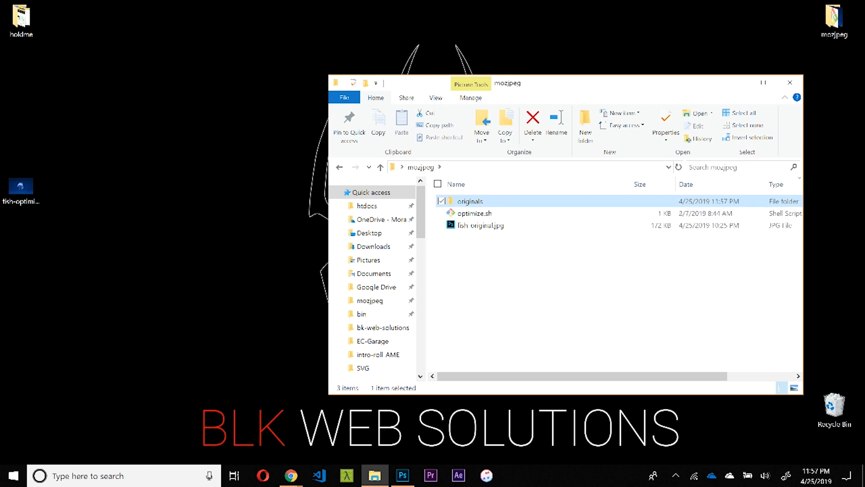
{"action": "left_click", "coordinate": [402, 475]}
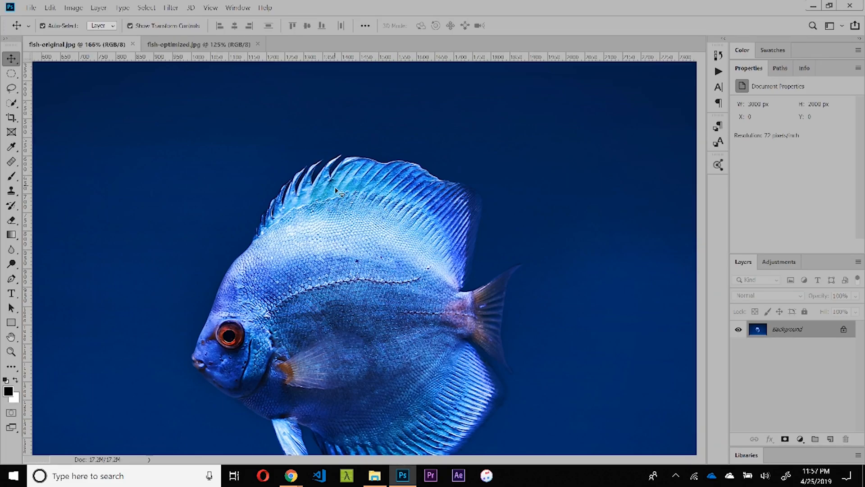